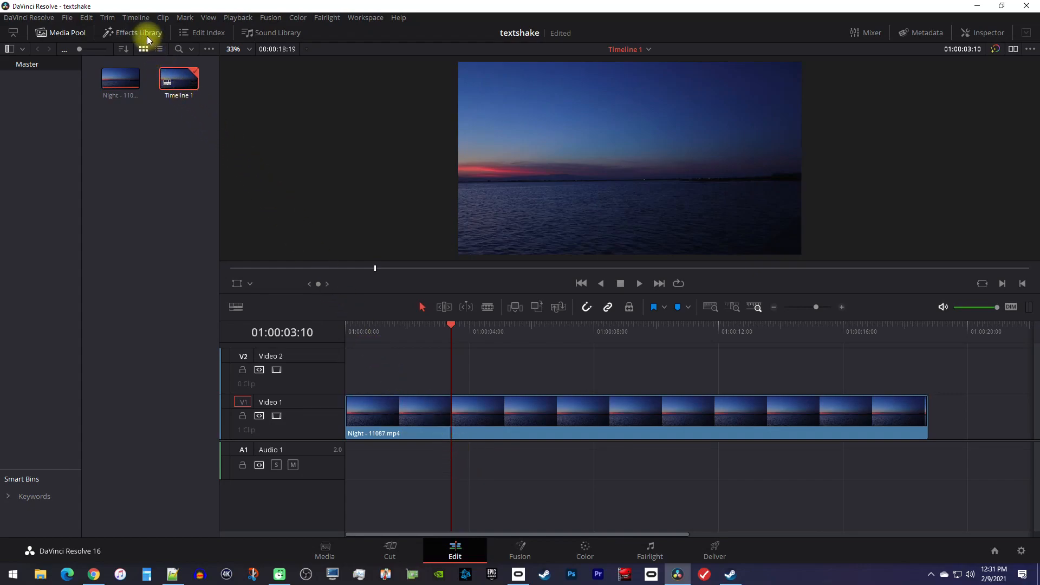
Show the Titles category in the Effects Library toolbox to place a Text title on Video 2.
click(137, 33)
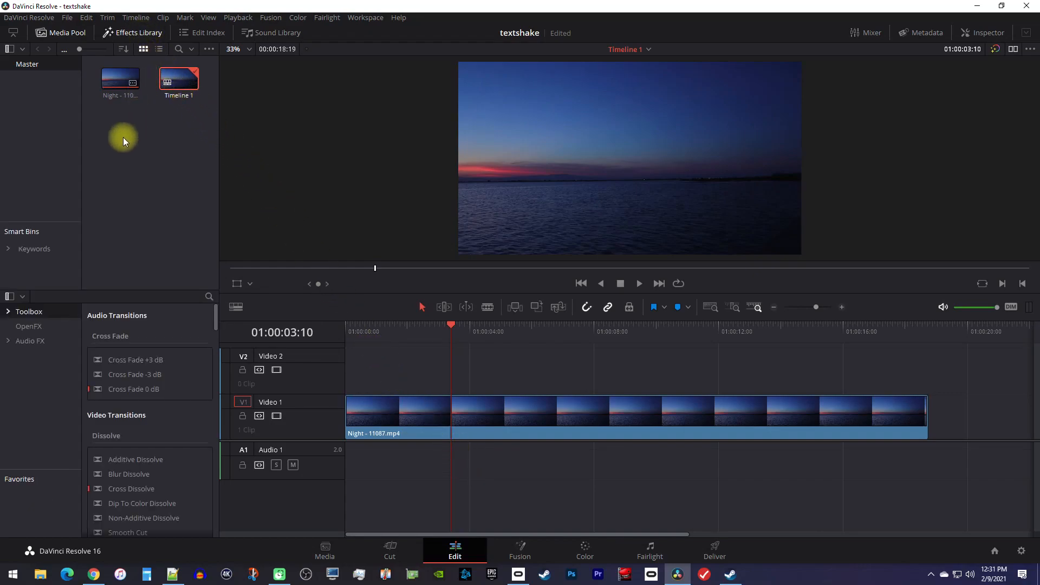
click(29, 311)
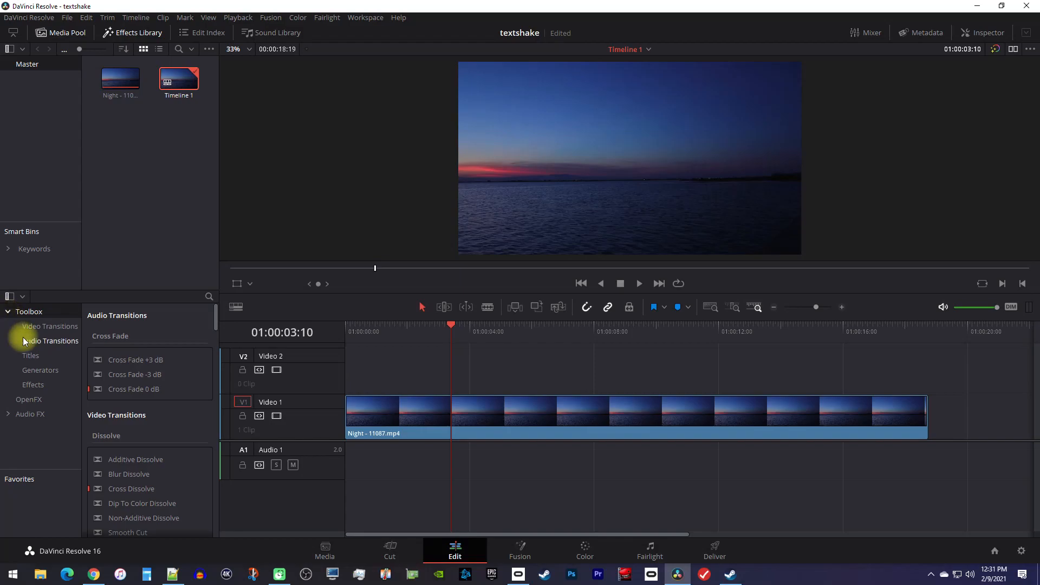
click(31, 355)
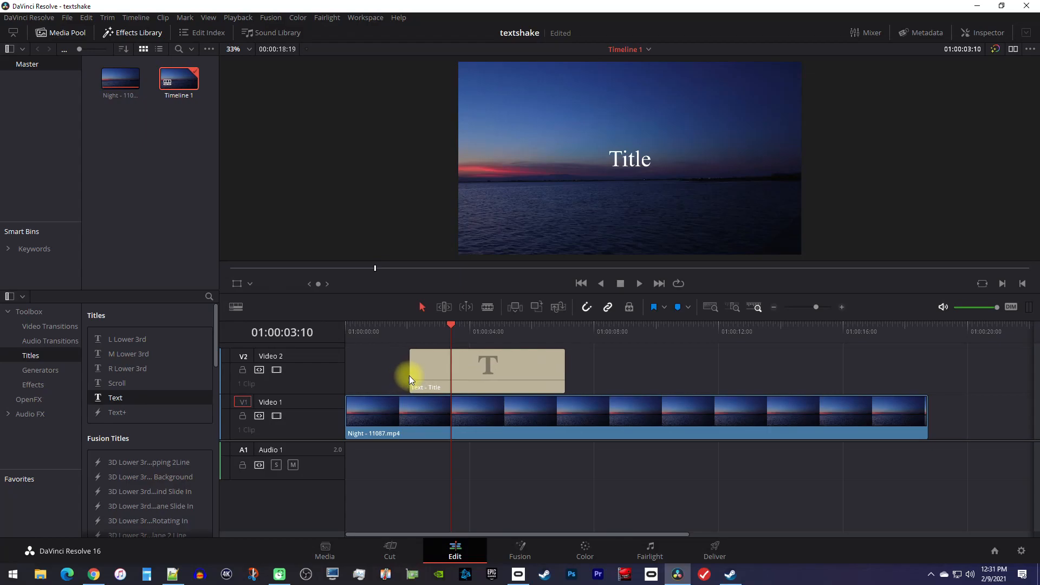
Replace the title clip's Rich Text in the Inspector with 'Summer Nights'.
click(490, 371)
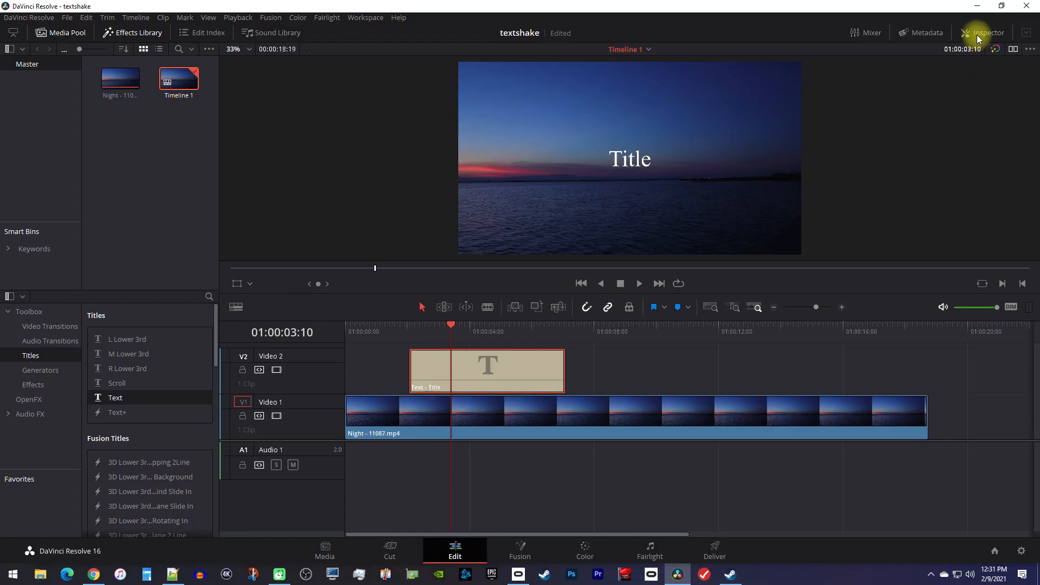
click(988, 32)
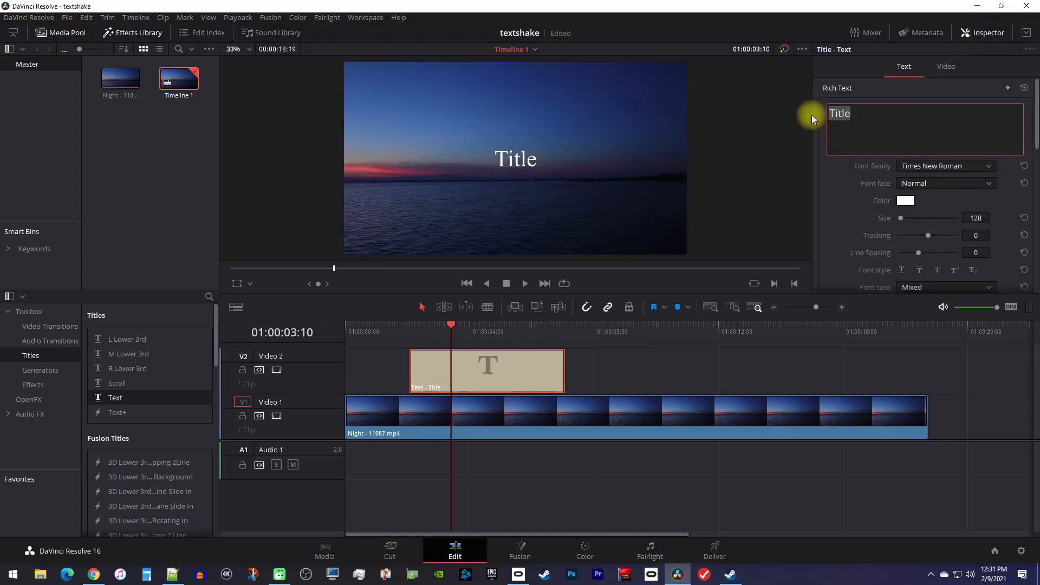
text(Summer Ni)
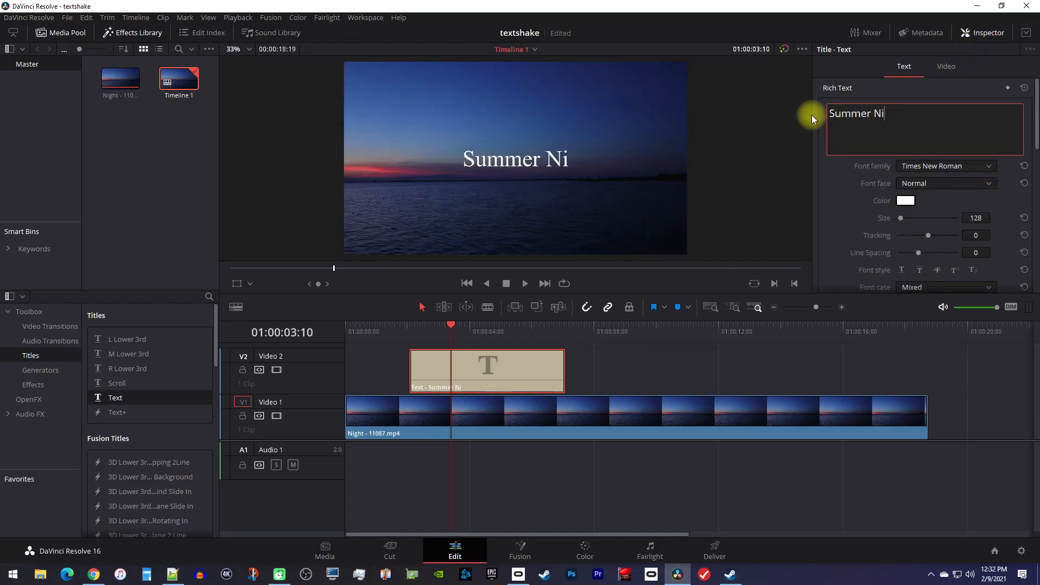
text(ghts)
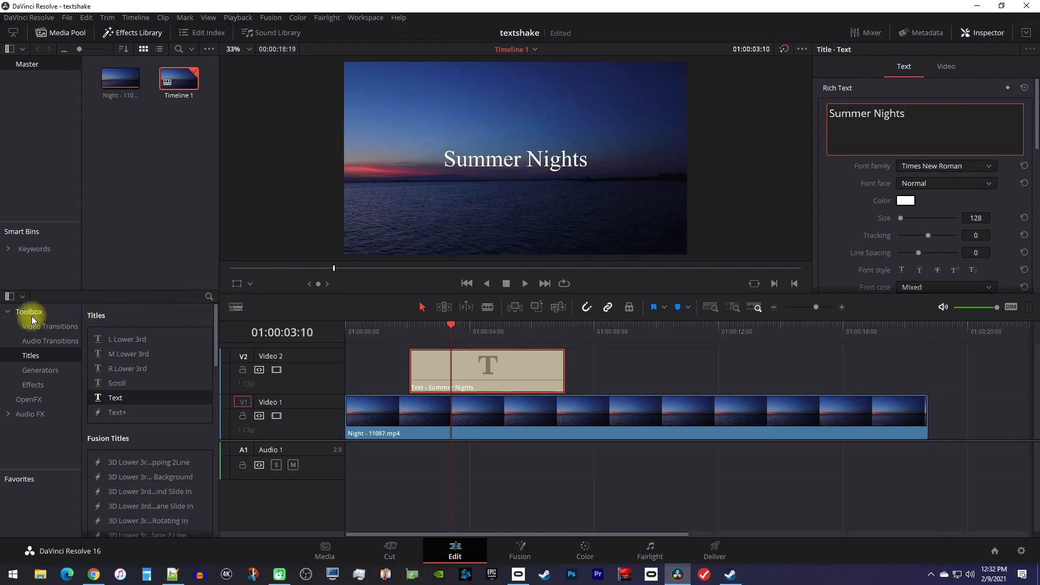
Find the Slide video transition by searching 'slide' and apply it to both ends of the title.
click(50, 341)
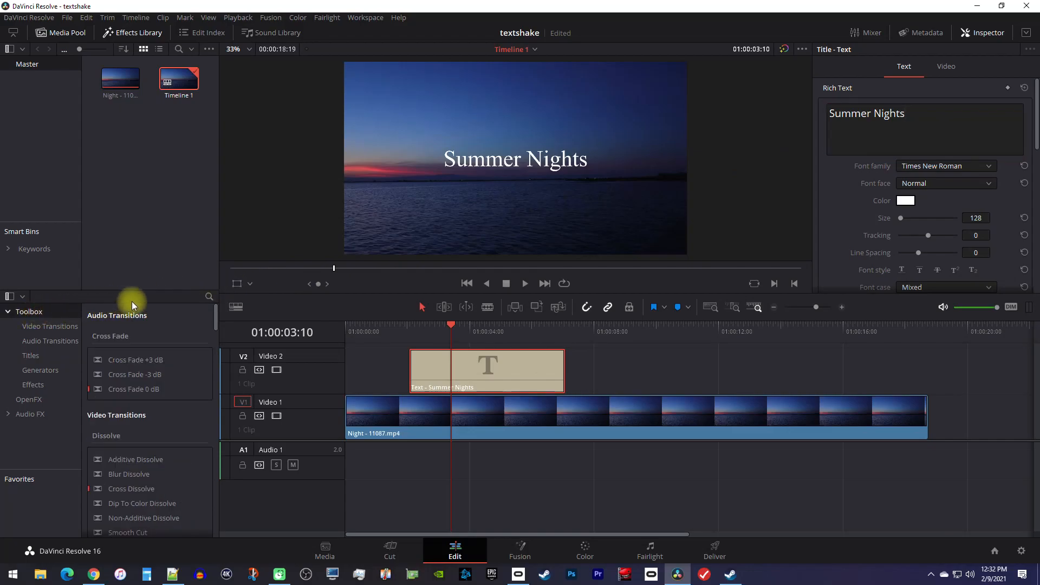
text(slide)
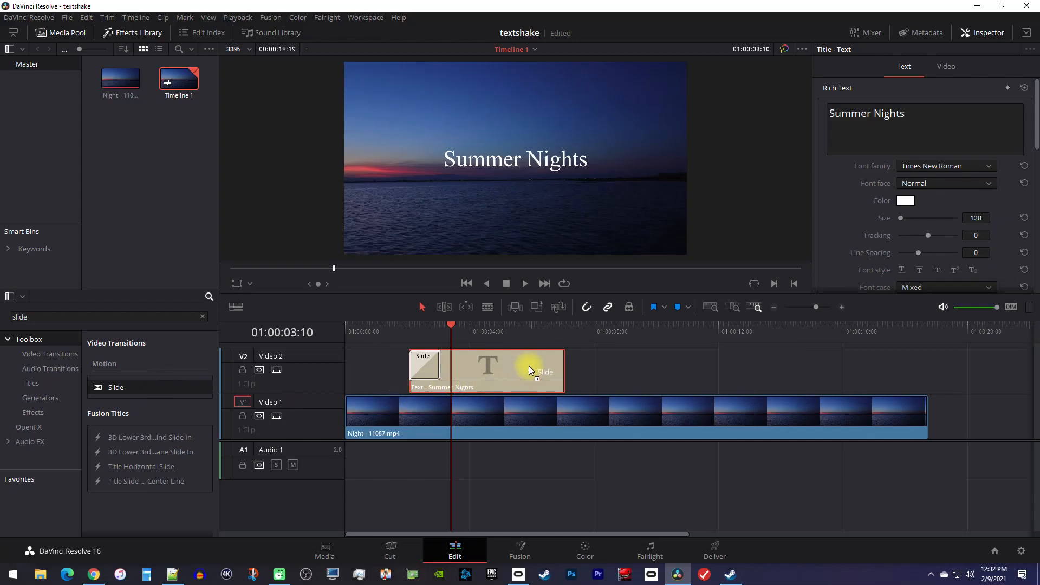
mouse_move(550, 364)
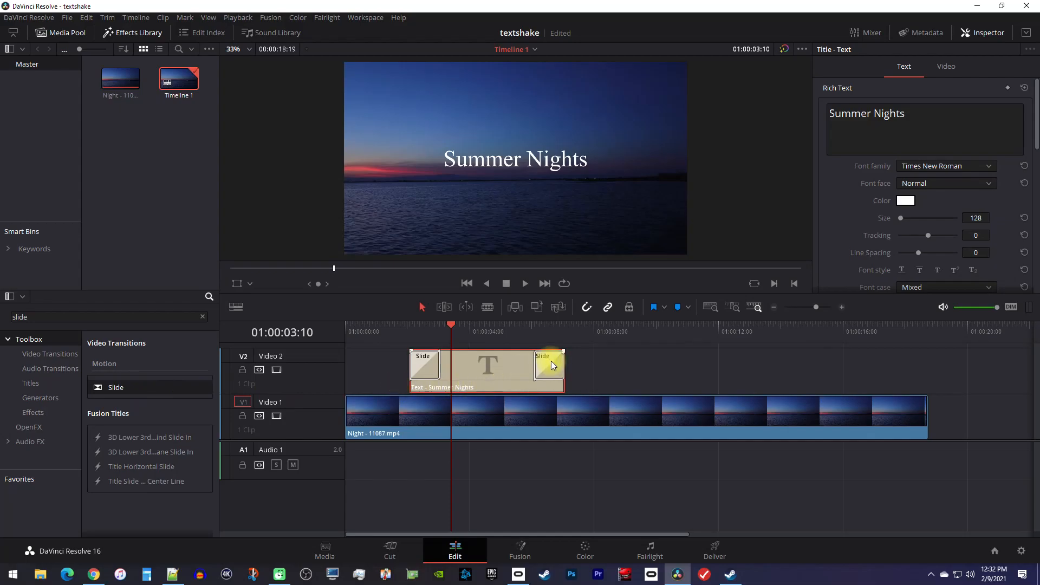
click(489, 331)
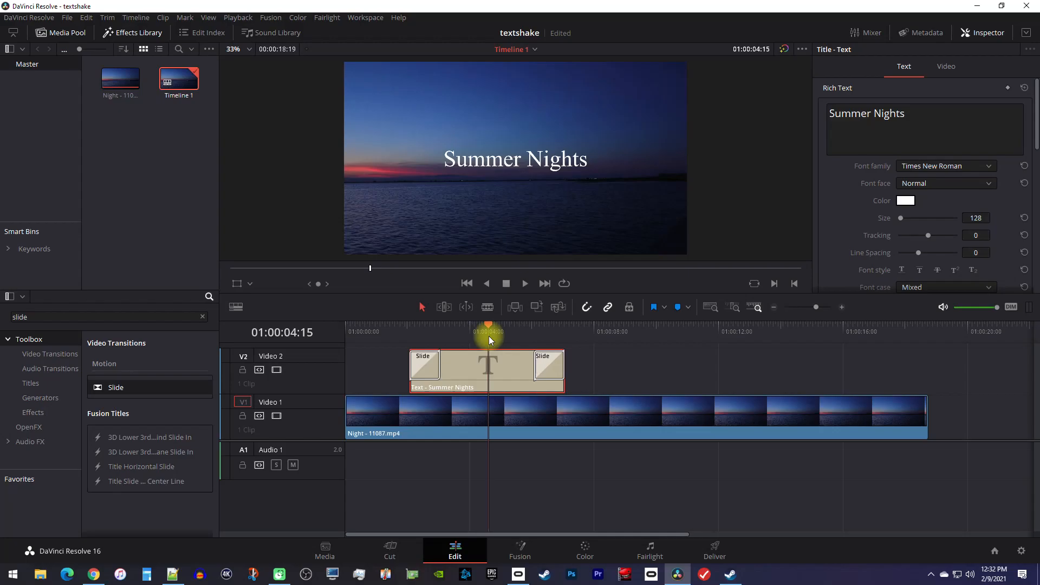
Set the opening Slide transition's Ease to In & Out and preview it from before the title.
click(423, 364)
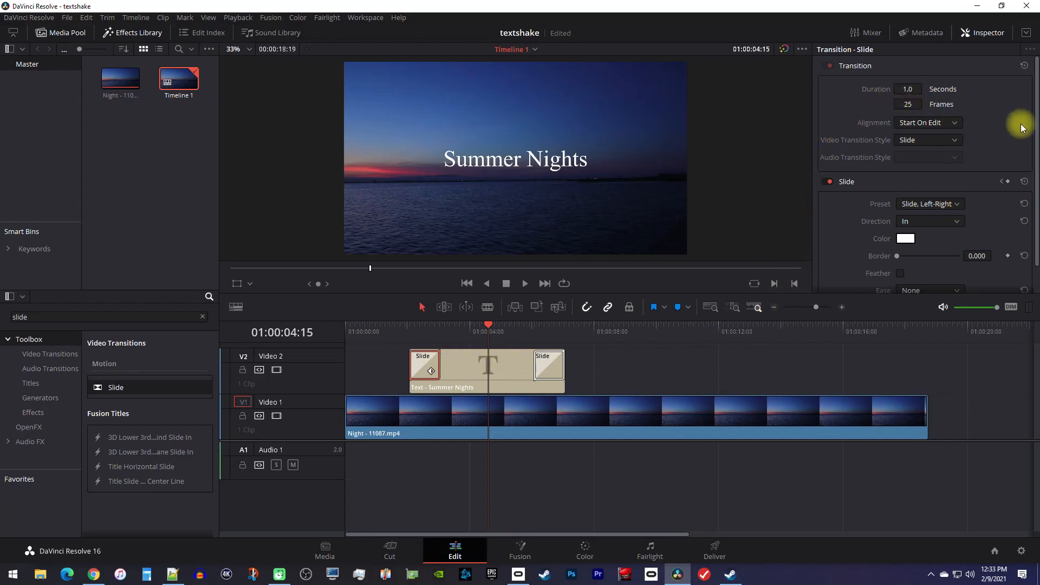
scroll(down, 3)
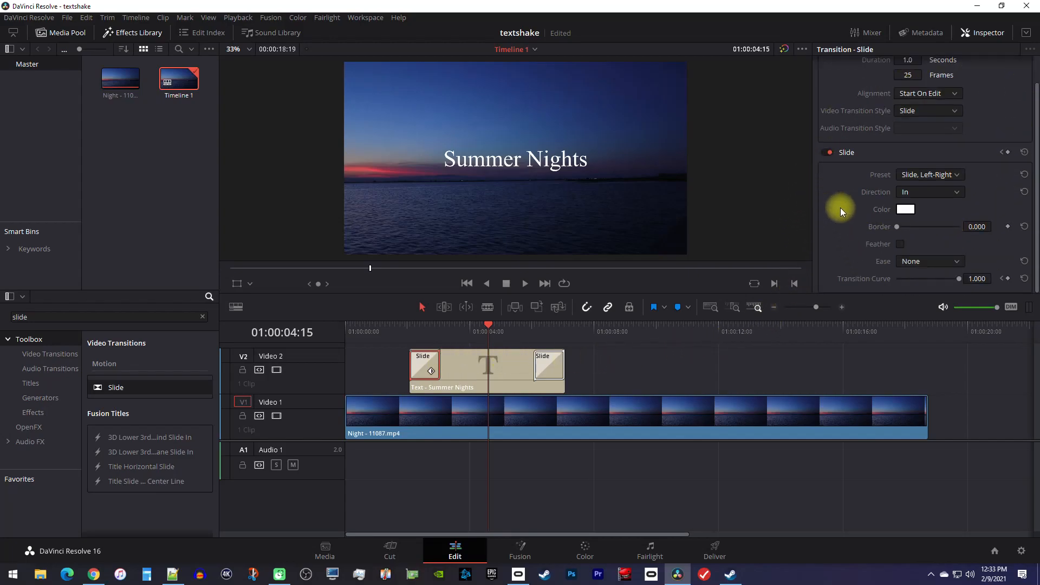
click(928, 261)
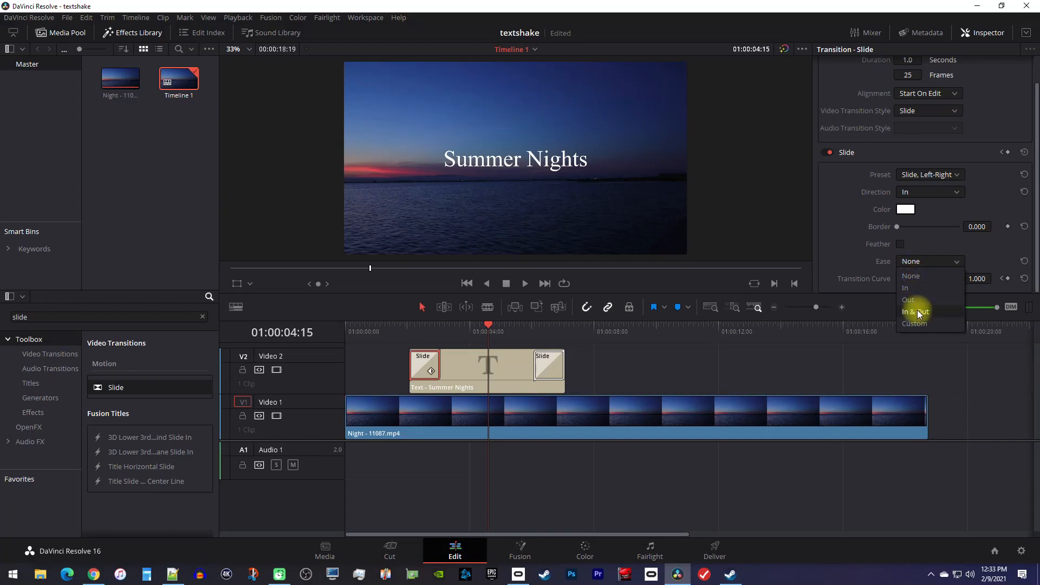
click(915, 311)
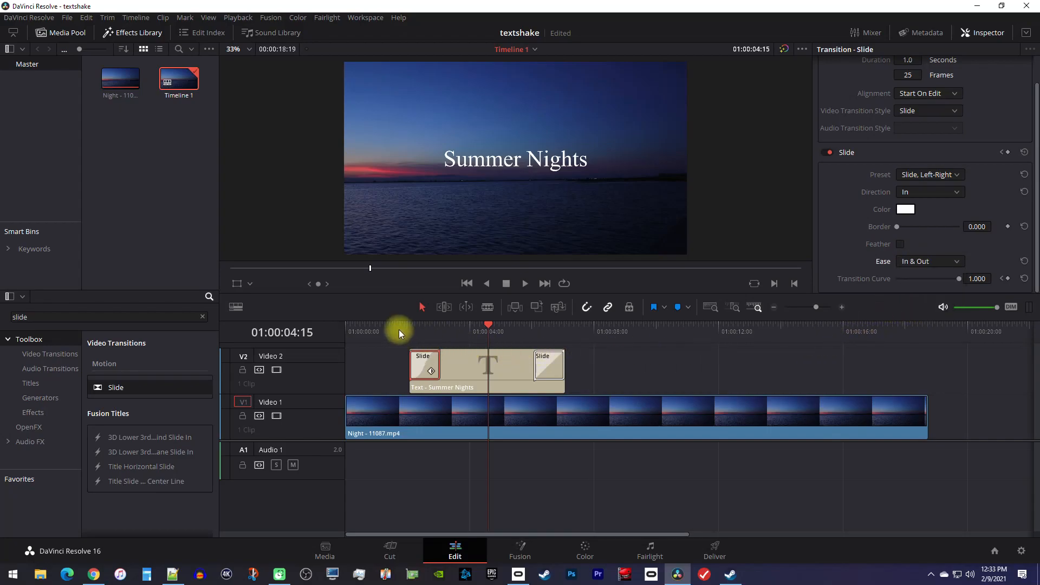
click(468, 326)
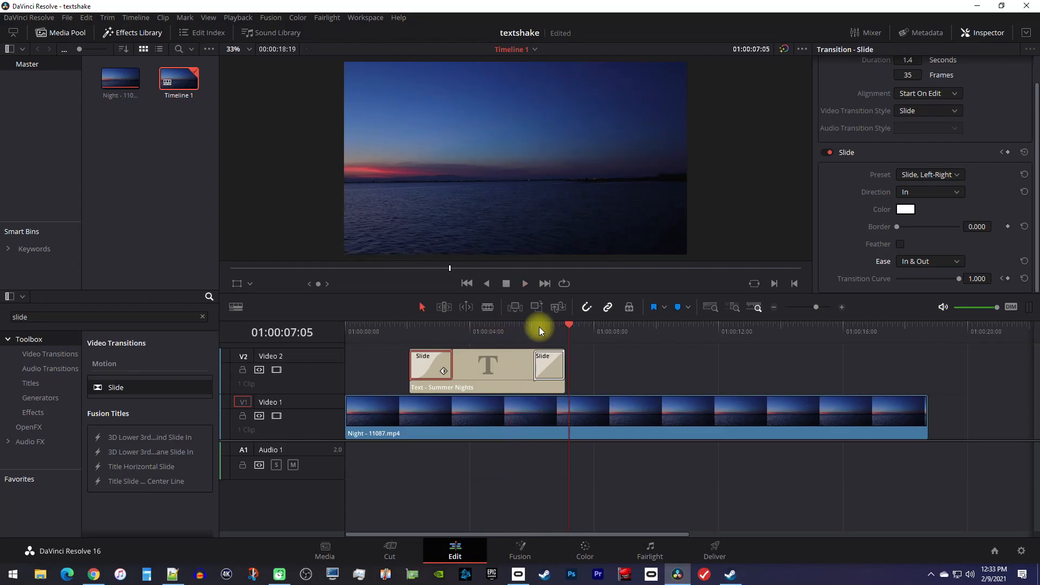
Set the closing Slide transition's Direction to Out and its Ease to In & Out.
click(534, 330)
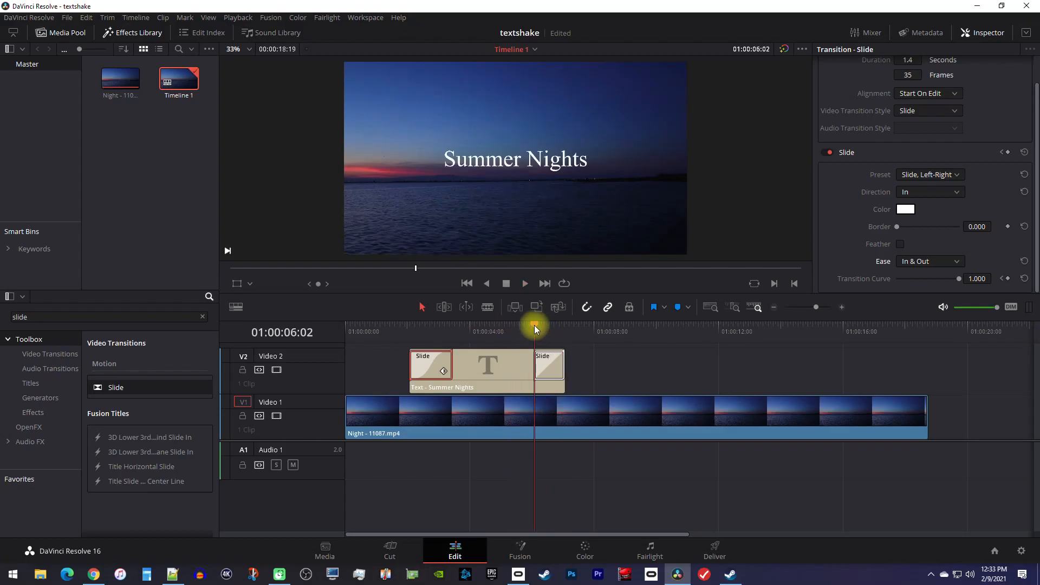
click(547, 363)
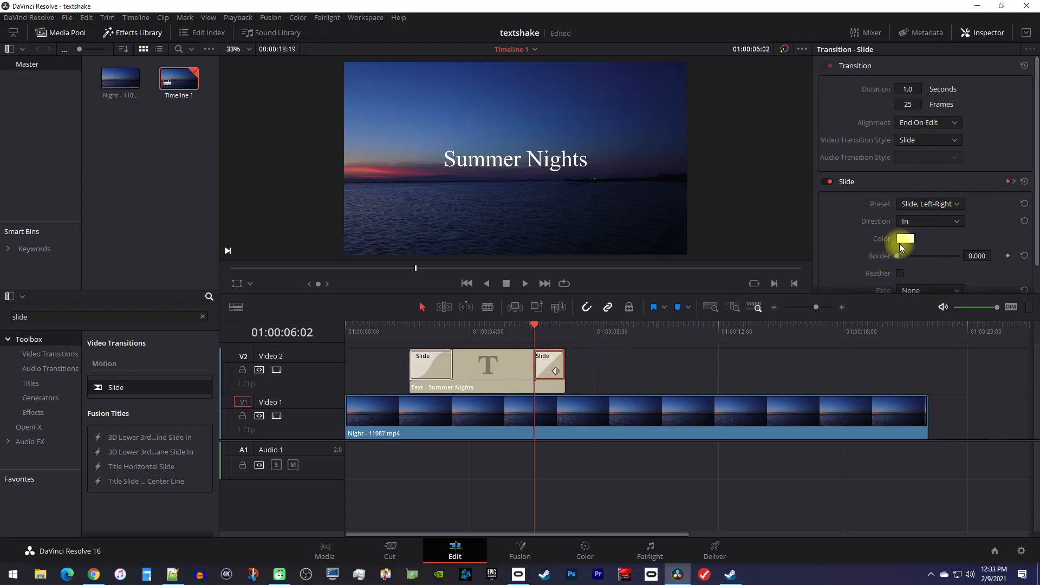
click(928, 221)
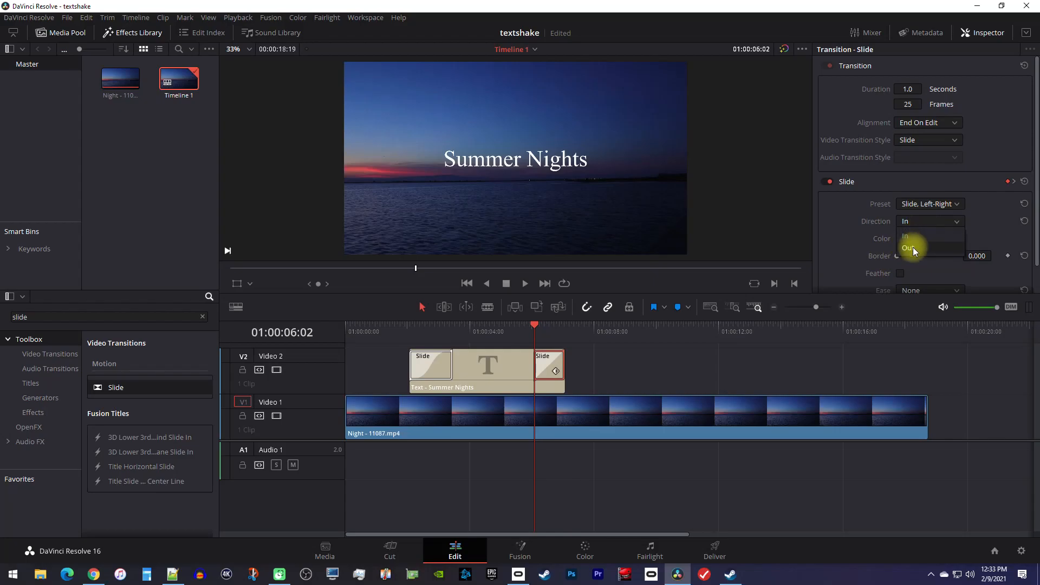
click(907, 247)
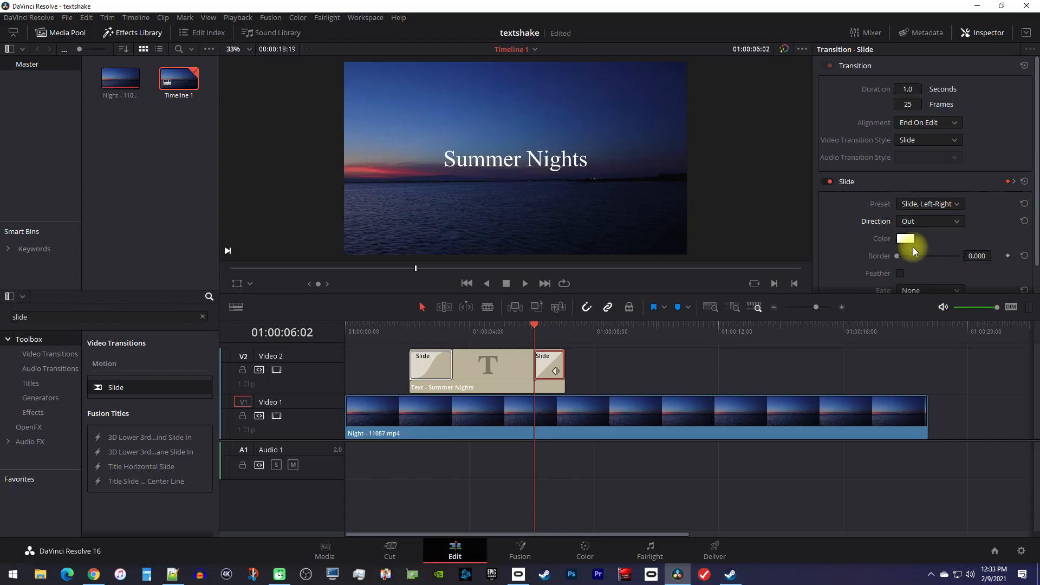
scroll(down, 3)
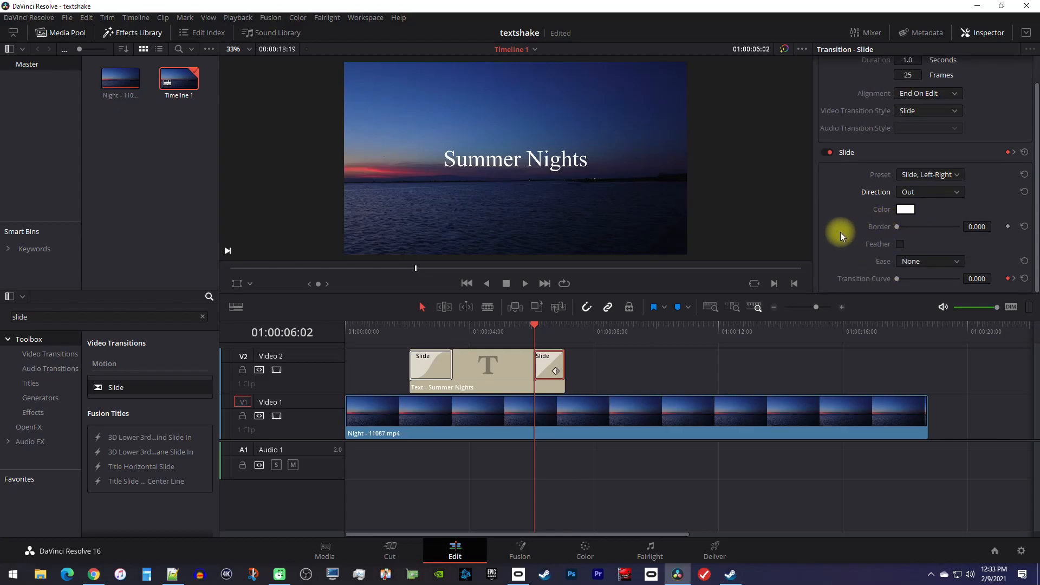
click(928, 260)
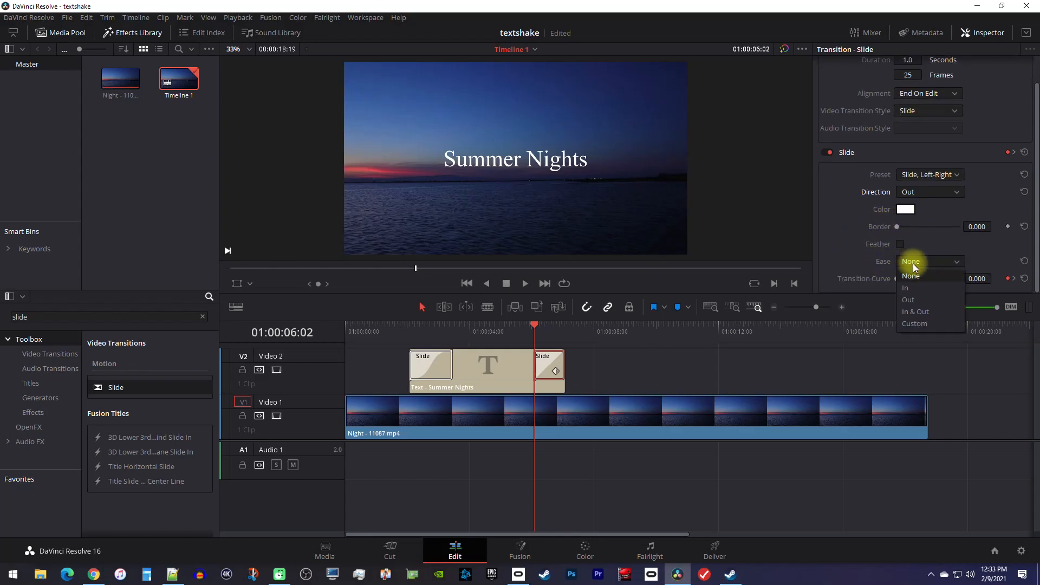
click(915, 311)
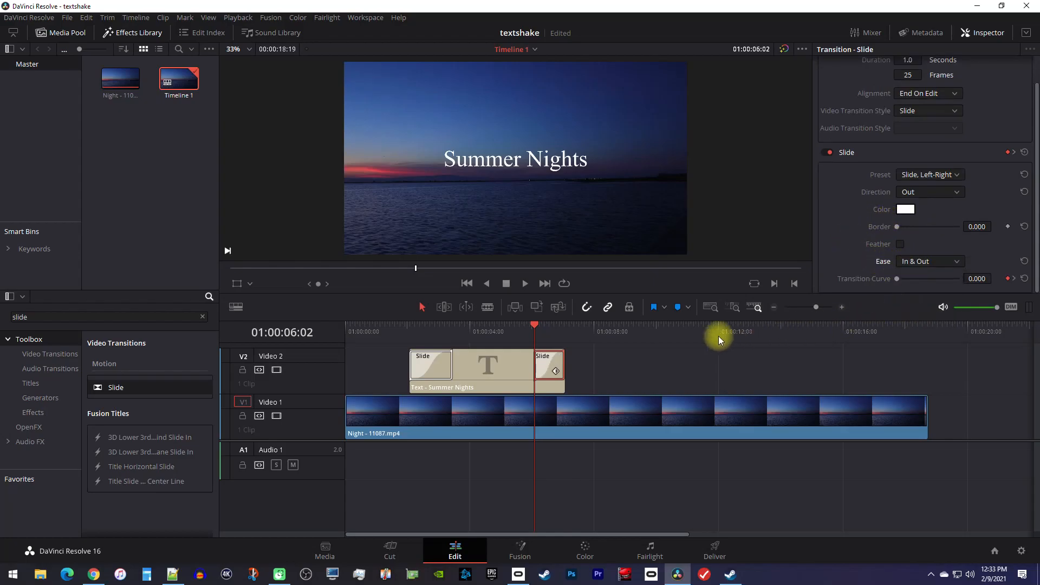